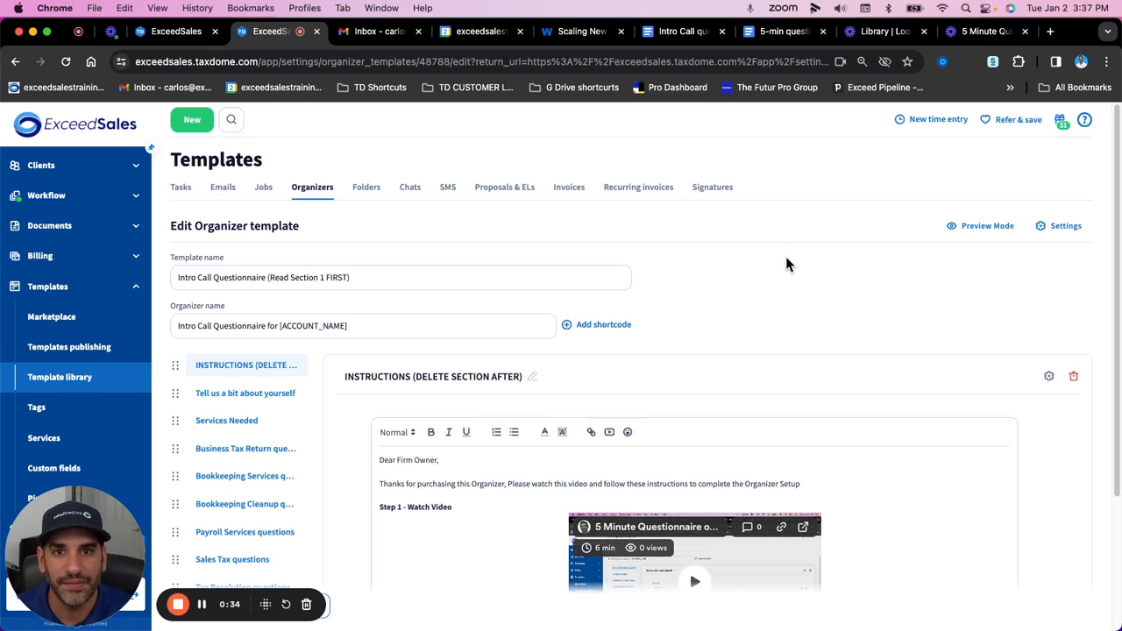
mouse_move(887, 298)
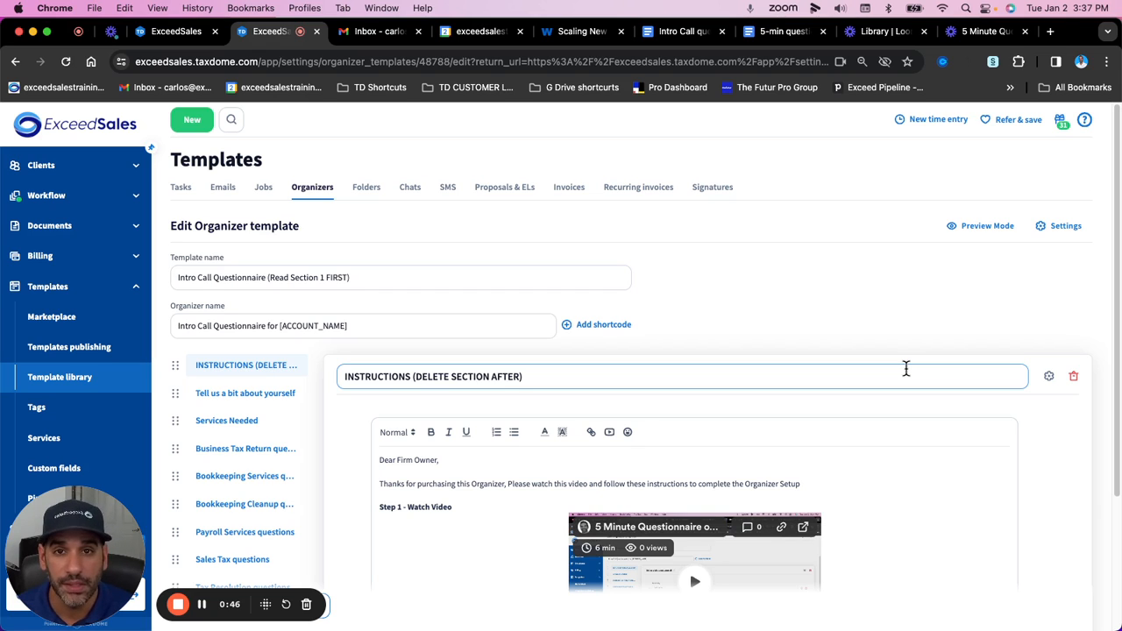
mouse_move(880, 368)
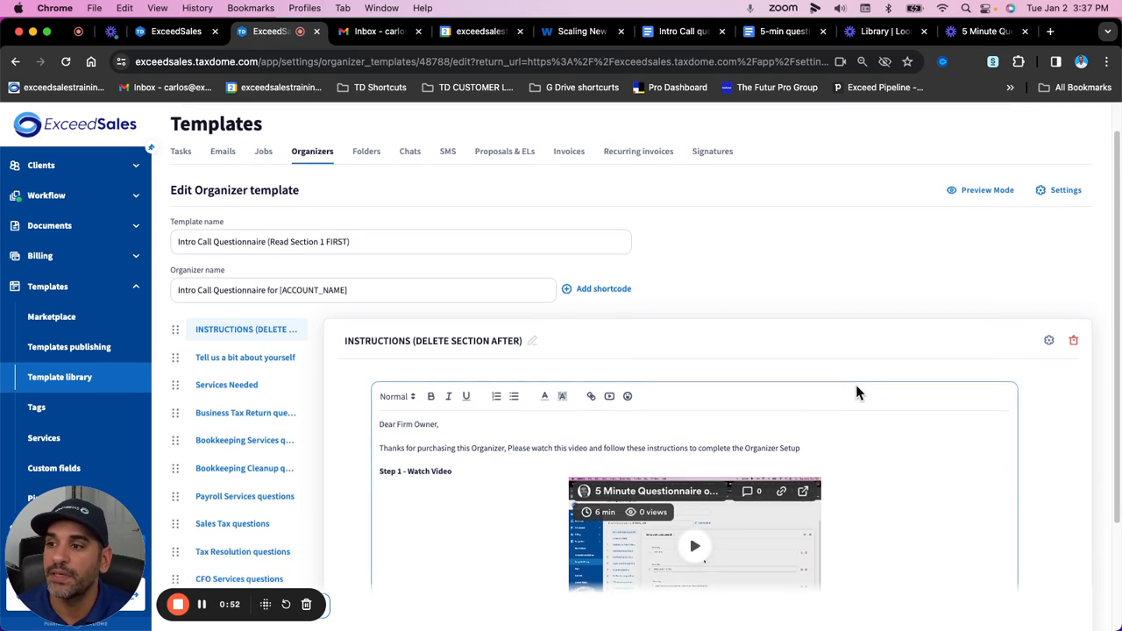
Step: Switch to the 'Schedule your Appointment' section to reveal its scheduling-link placeholder text
scroll("down", 3)
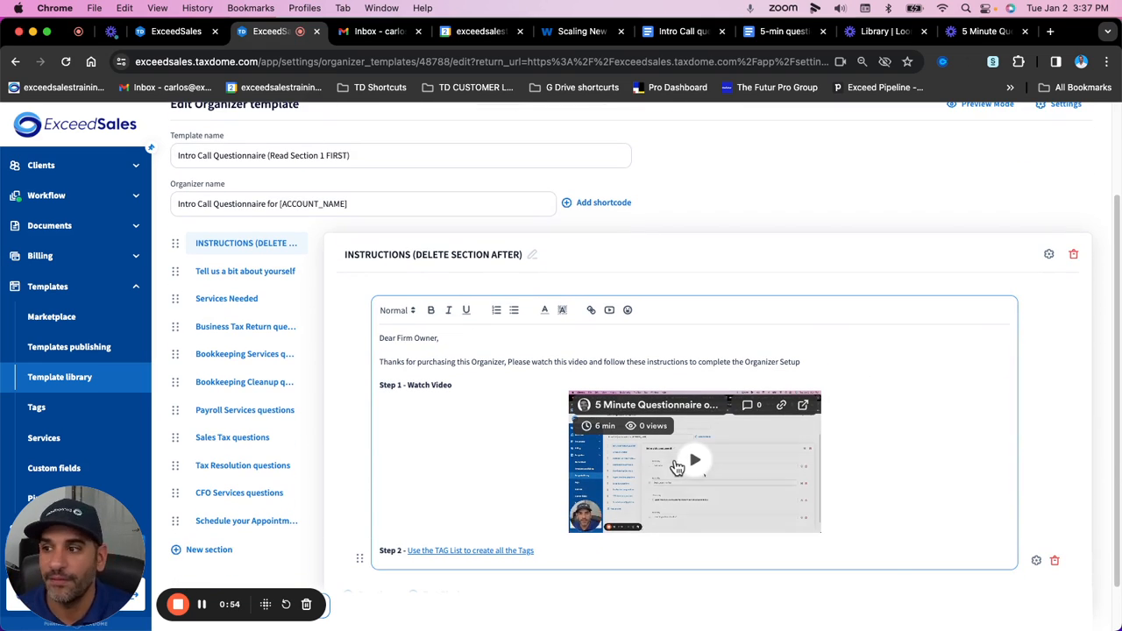
mouse_move(883, 459)
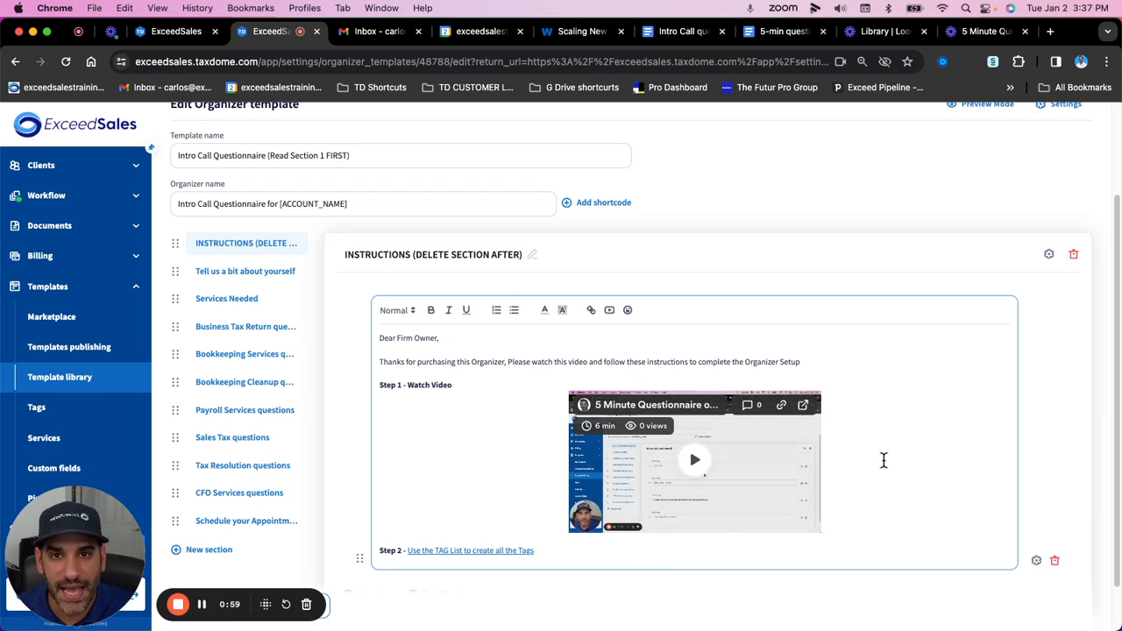
mouse_move(852, 435)
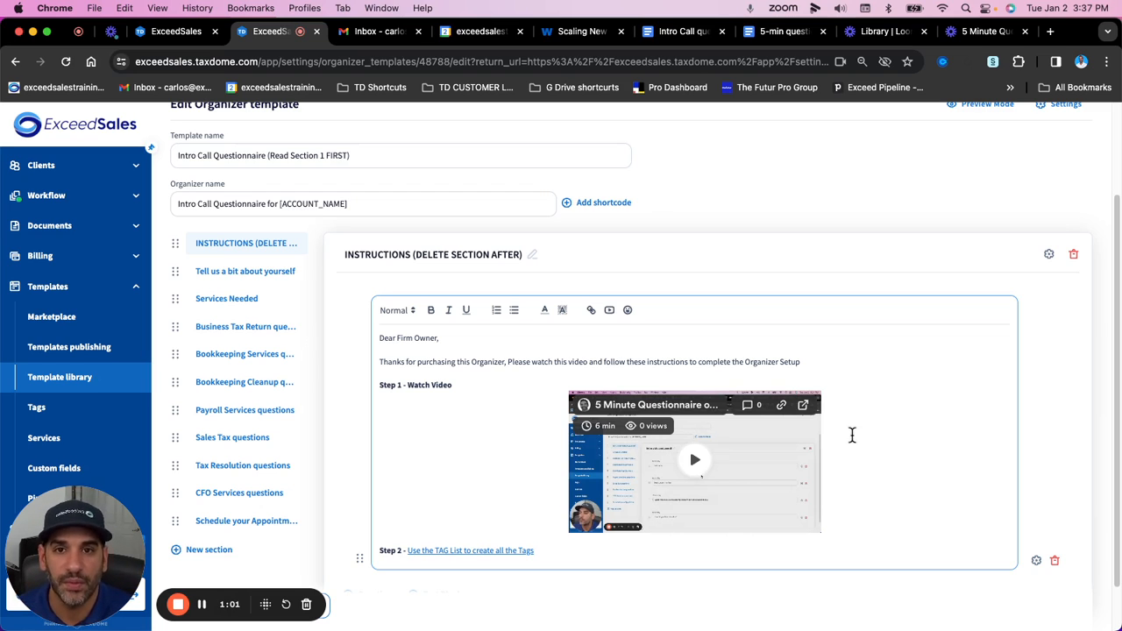
mouse_move(331, 298)
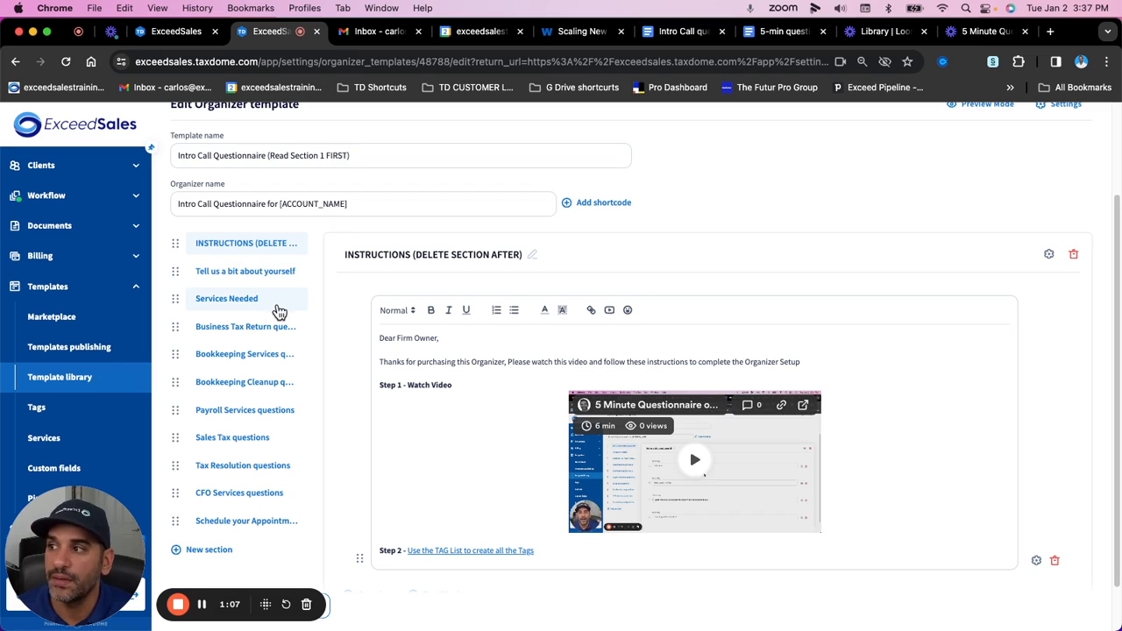
mouse_move(270, 372)
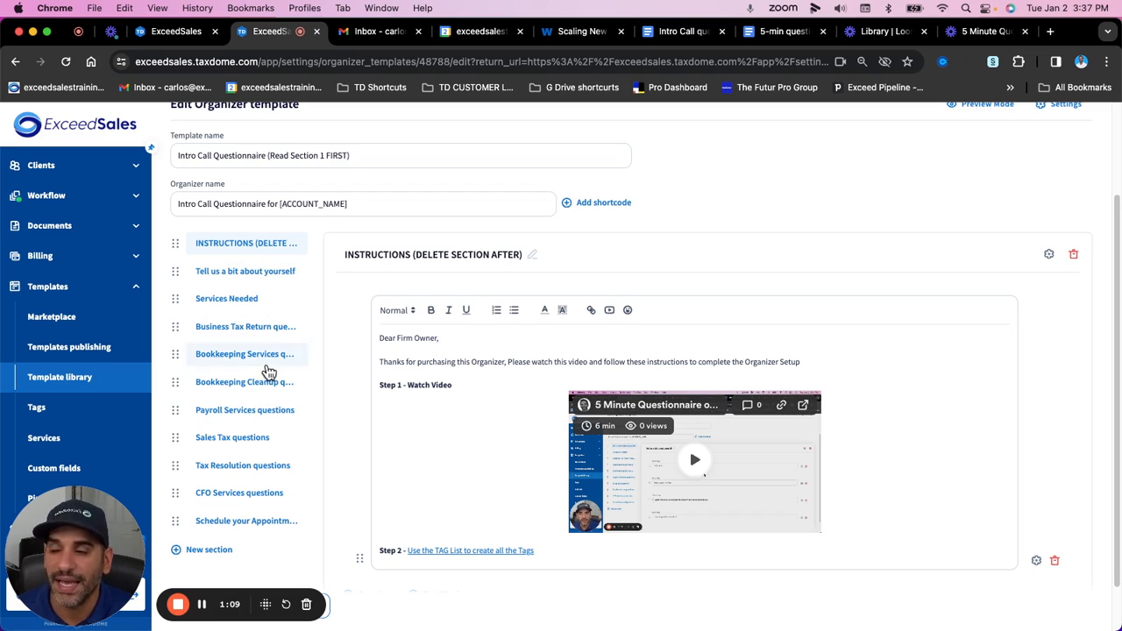
mouse_move(270, 520)
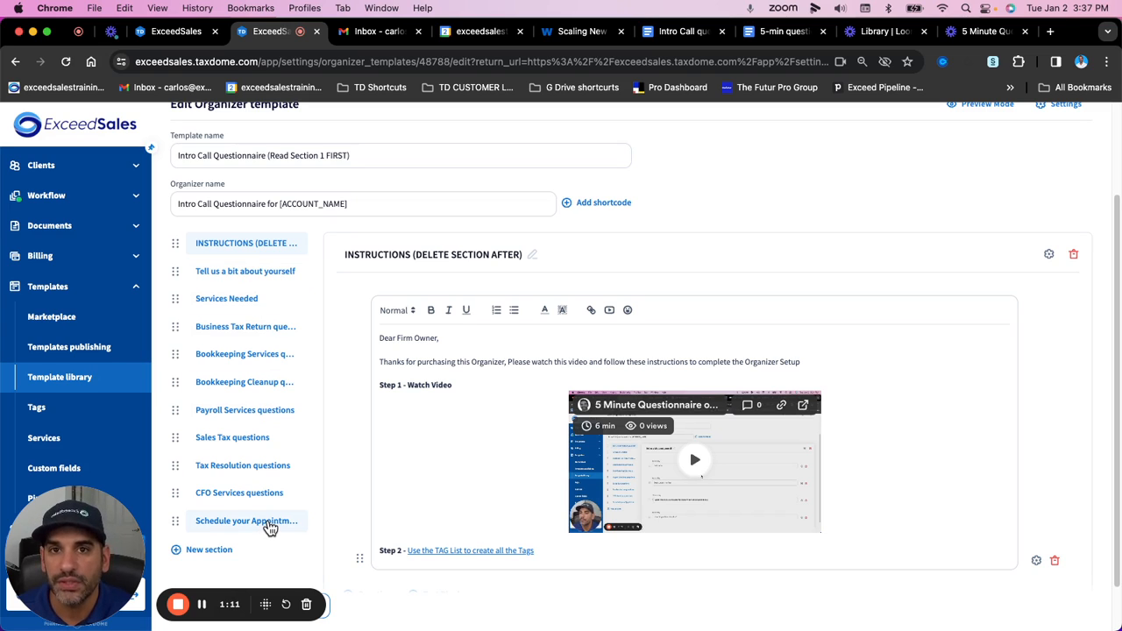
mouse_move(299, 499)
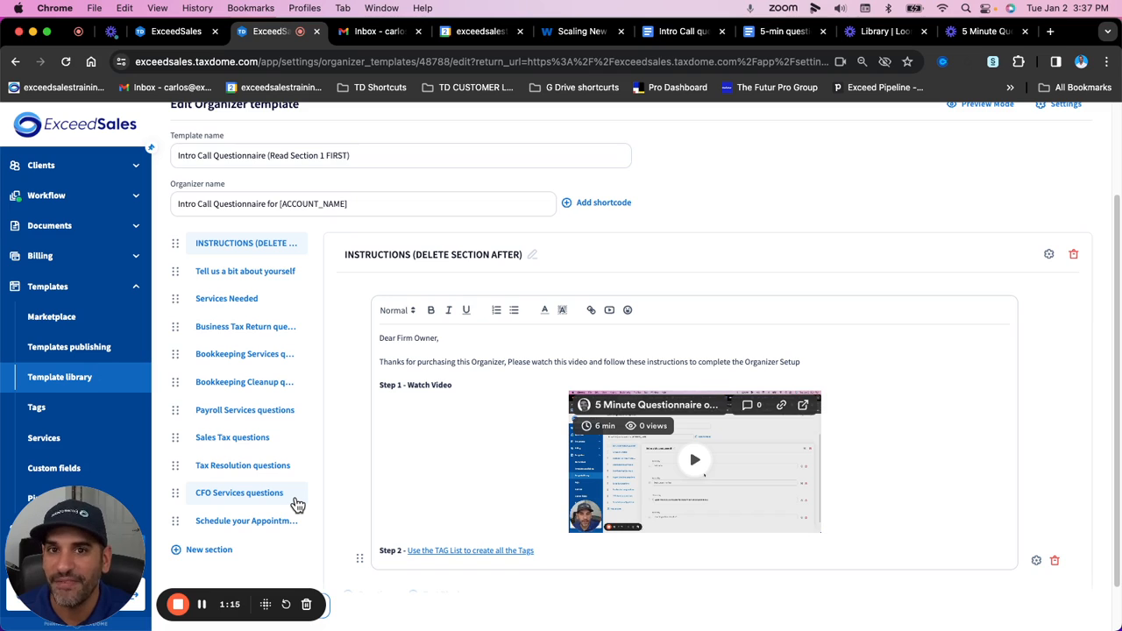
mouse_move(287, 498)
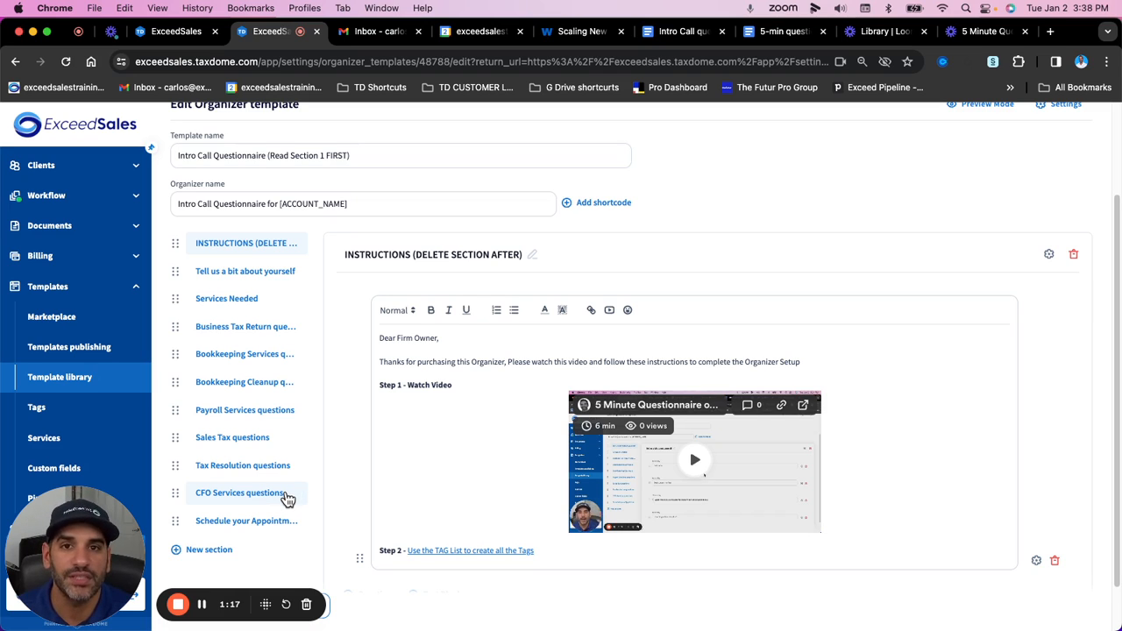
mouse_move(274, 527)
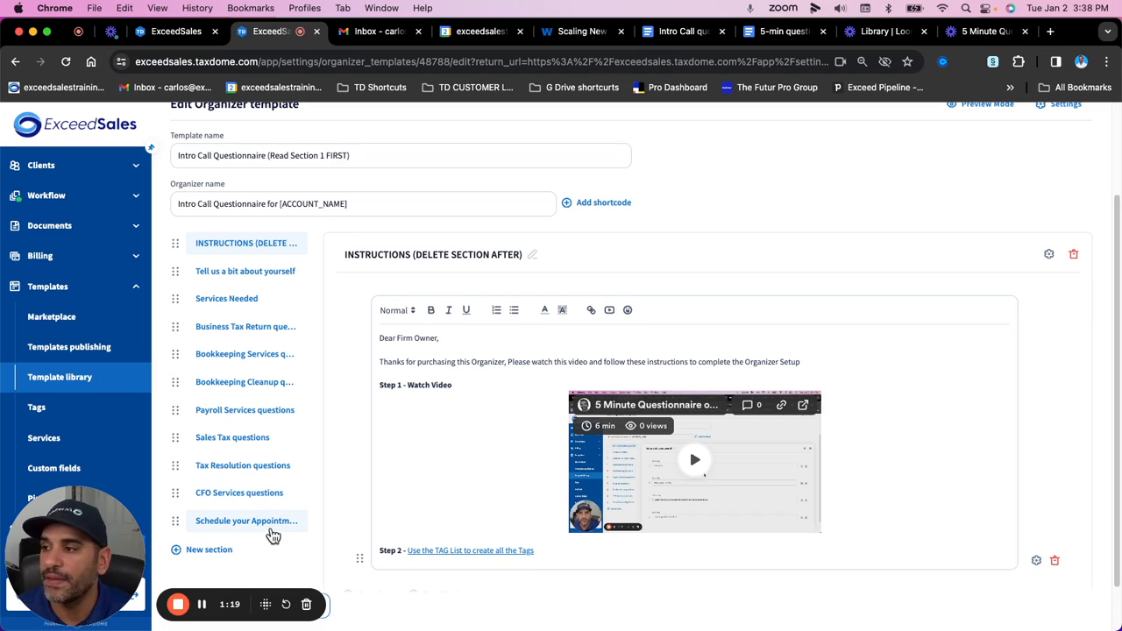
left_click(245, 521)
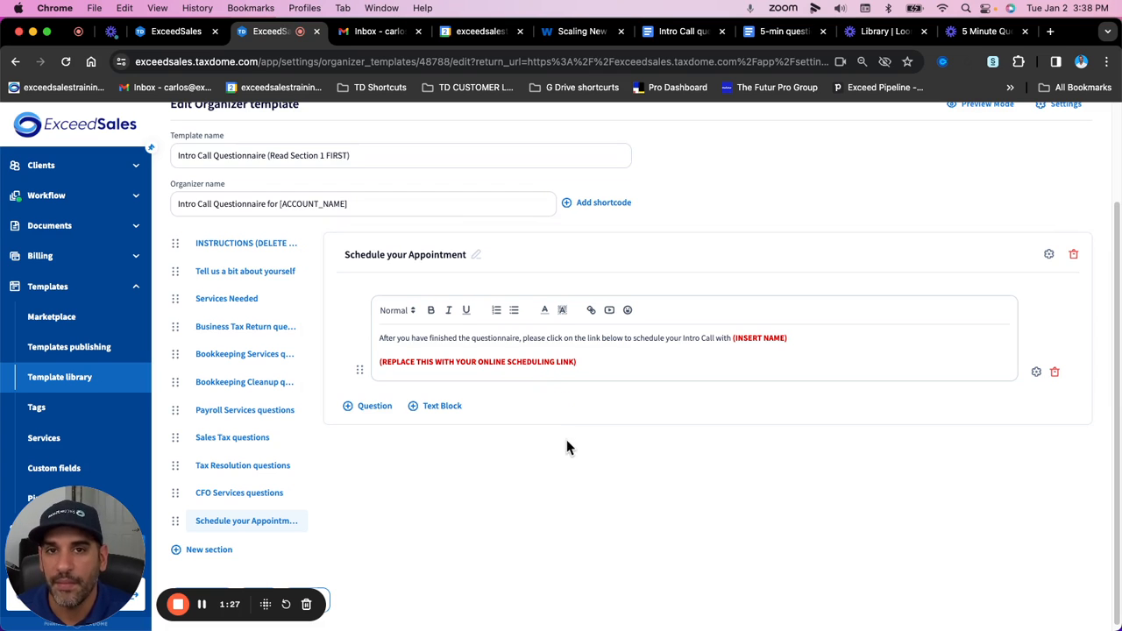
mouse_move(544, 454)
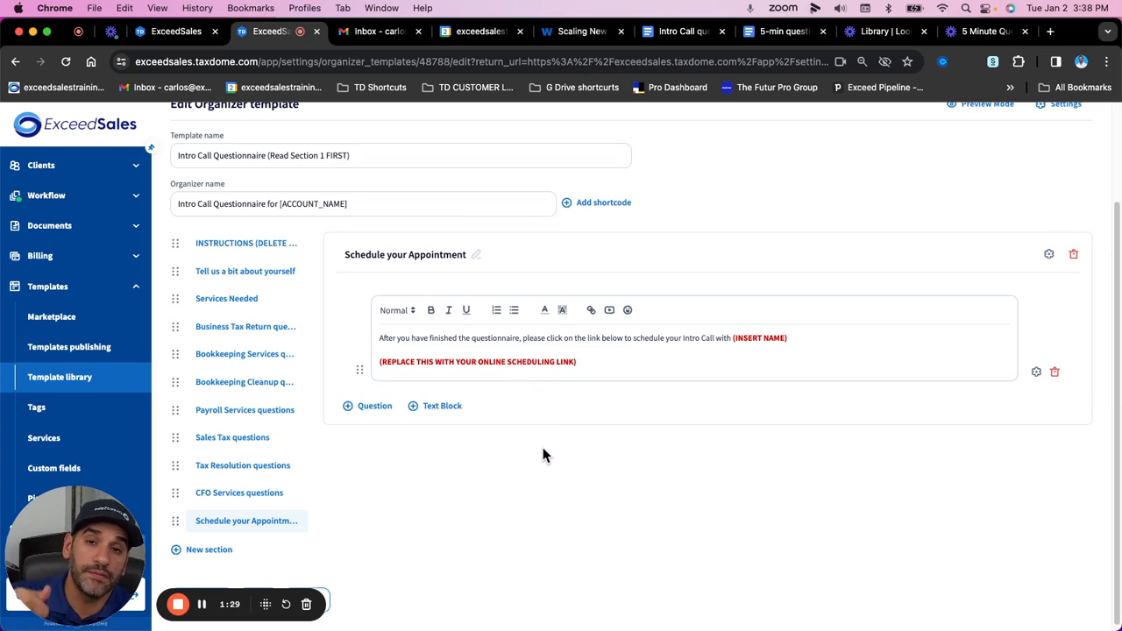
mouse_move(526, 472)
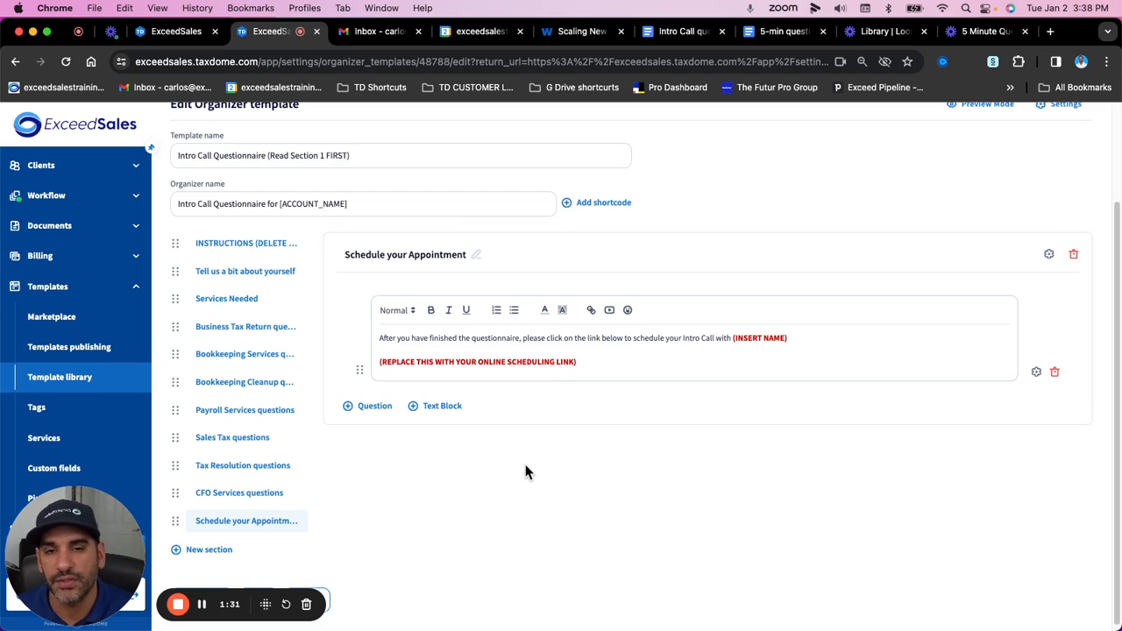
mouse_move(430, 576)
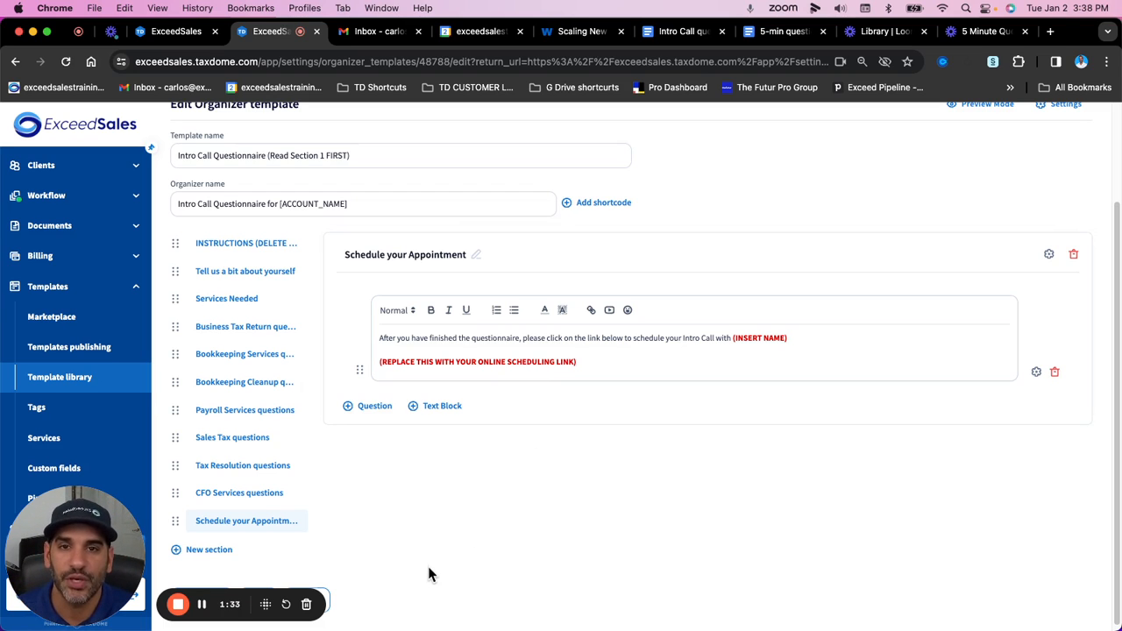